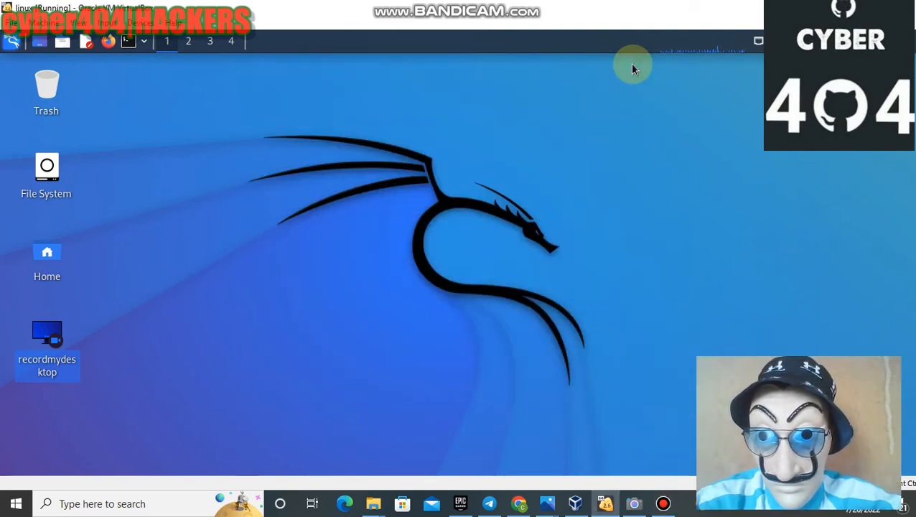
pyautogui.moveTo(581, 75)
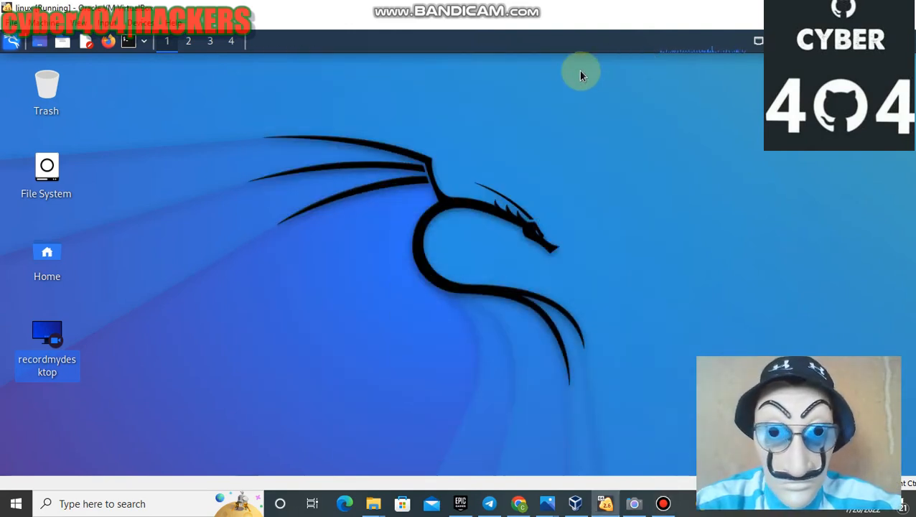
pyautogui.moveTo(483, 99)
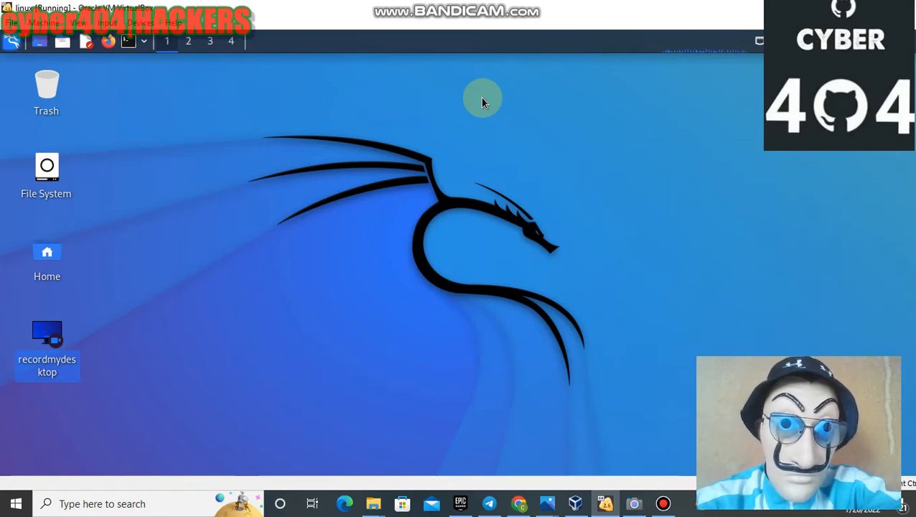
pyautogui.moveTo(332, 141)
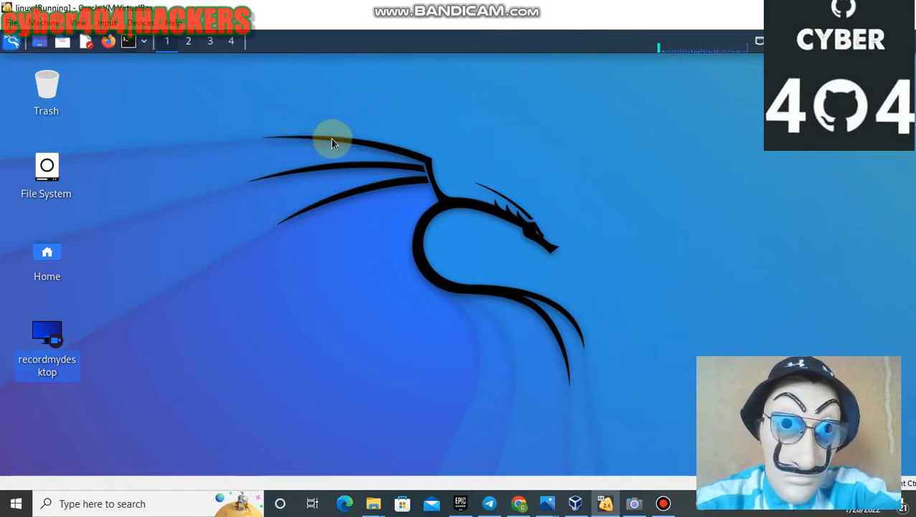
pyautogui.moveTo(308, 115)
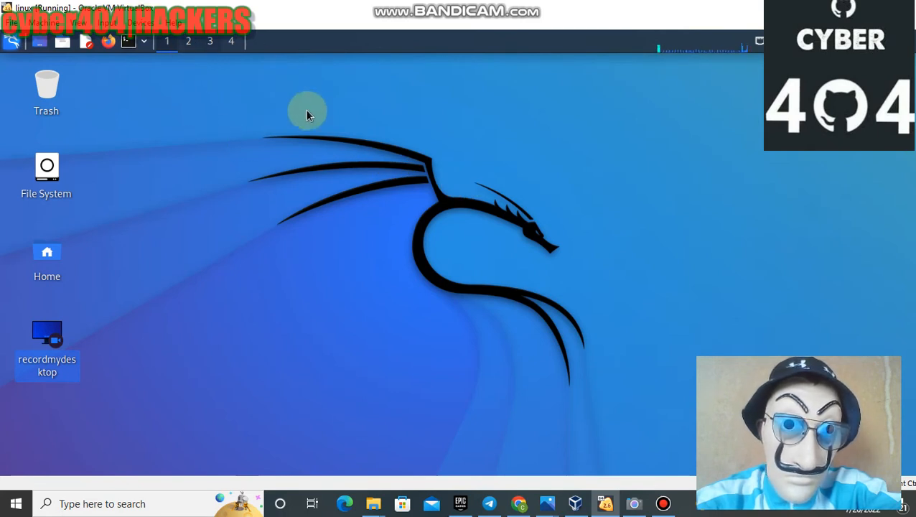
pyautogui.moveTo(329, 159)
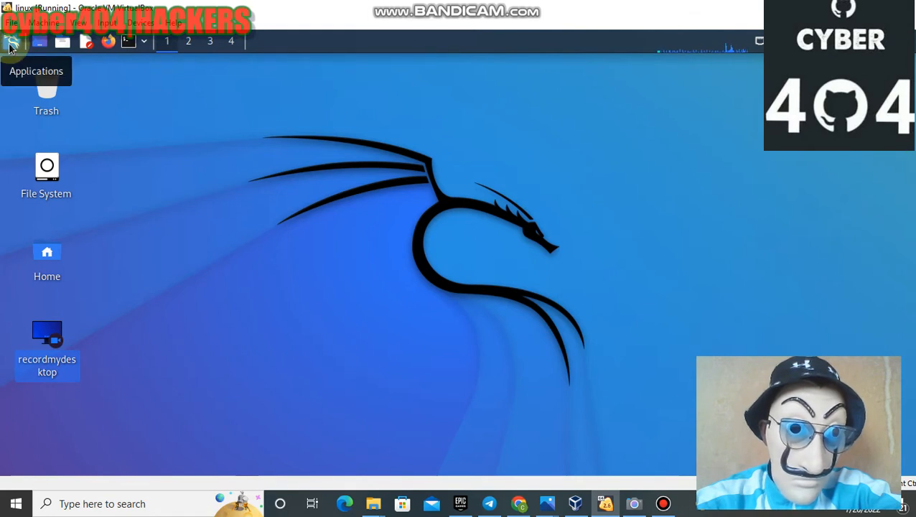
# Browse the Applications menu, search for 'nmap' and launch the nmap entry
pyautogui.click(36, 70)
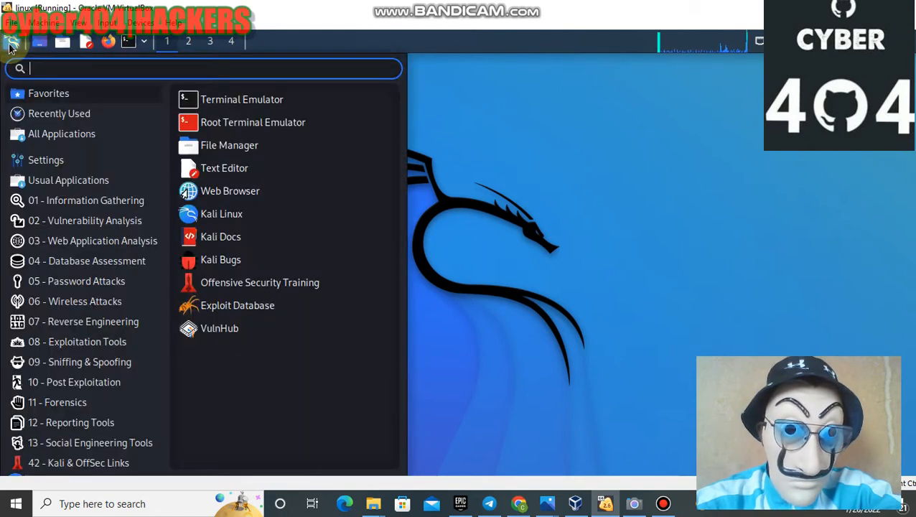
pyautogui.click(59, 113)
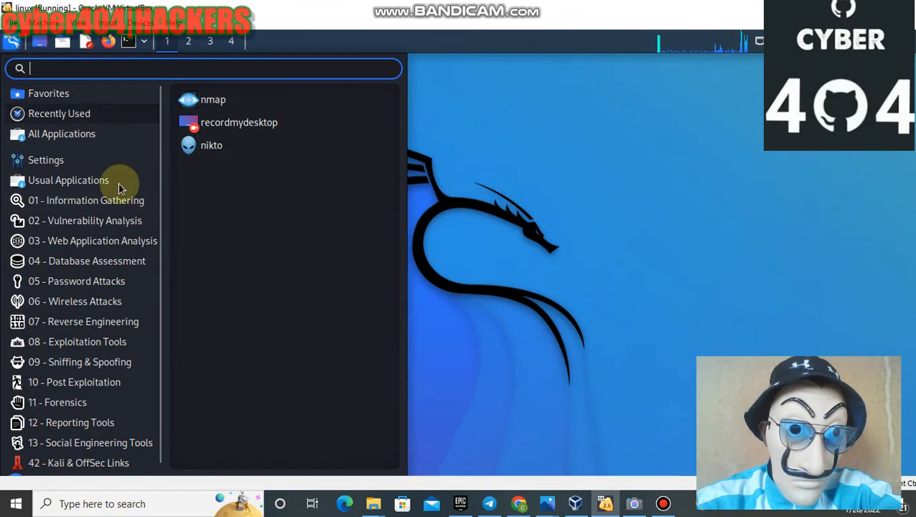
pyautogui.click(77, 281)
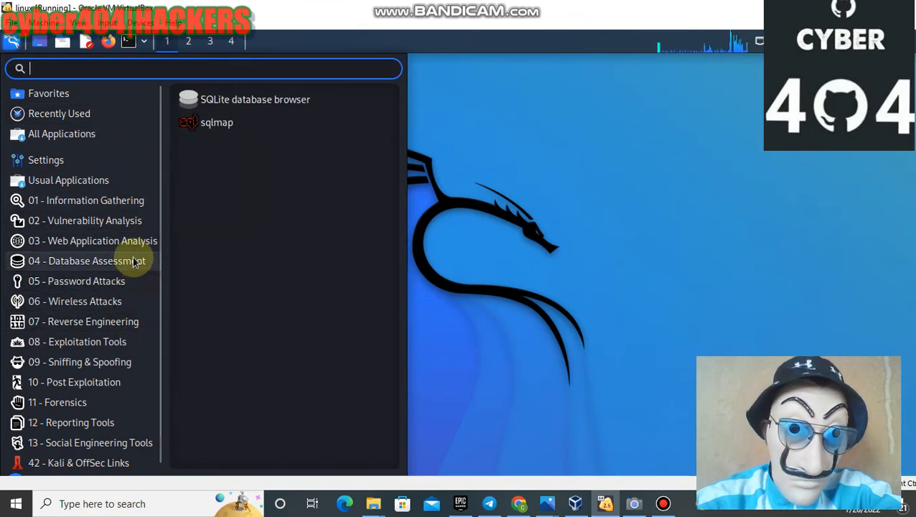
pyautogui.click(85, 200)
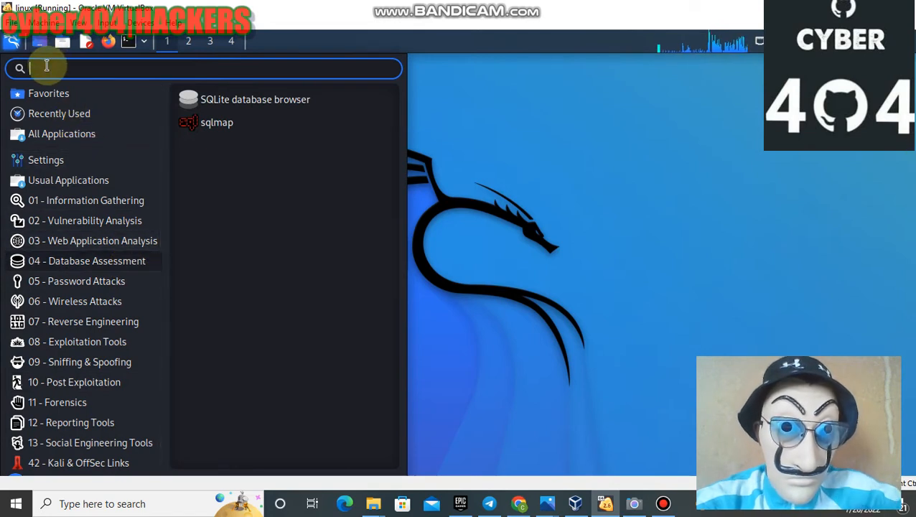
pyautogui.write('n')
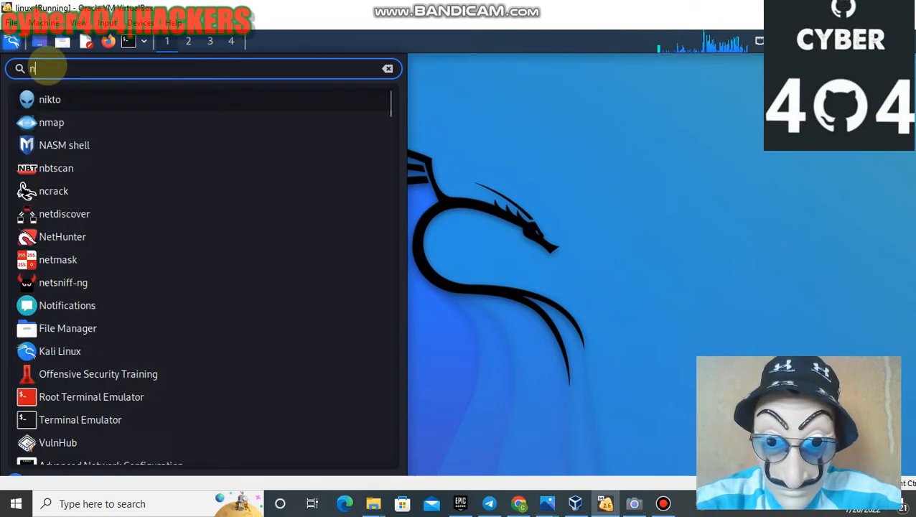
pyautogui.write('map')
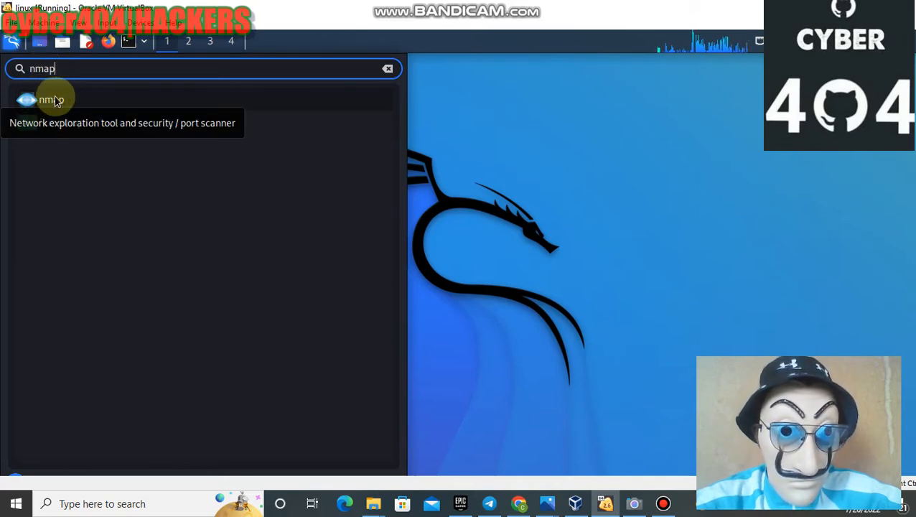
pyautogui.click(50, 99)
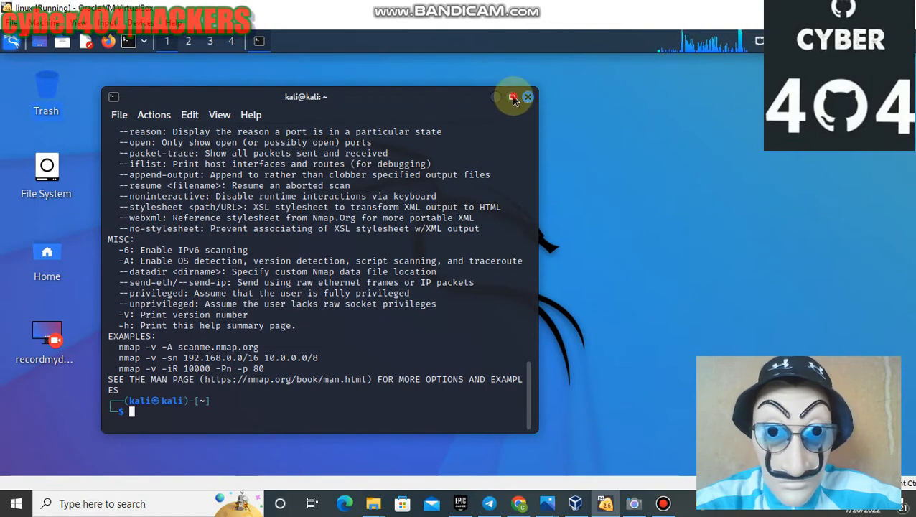
# Maximize the nmap terminal and scroll through its full help listing back to the prompt
pyautogui.click(513, 97)
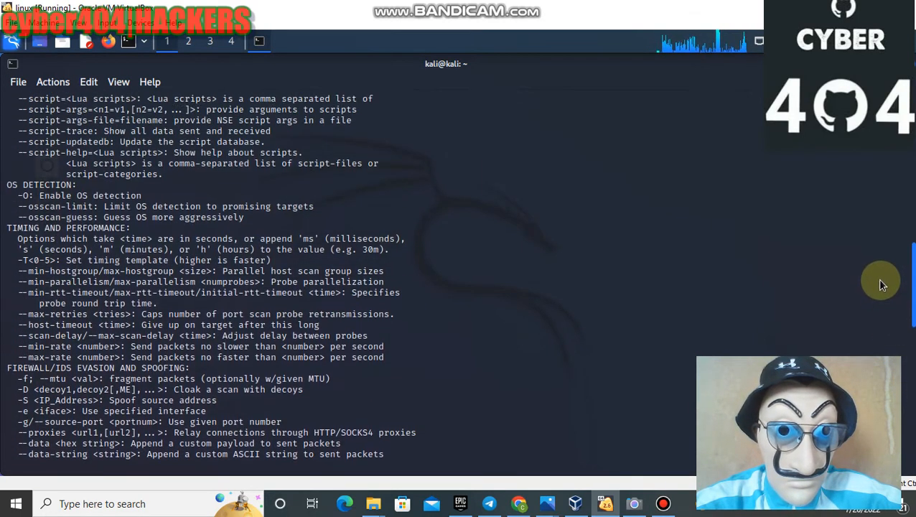
pyautogui.scroll(3)
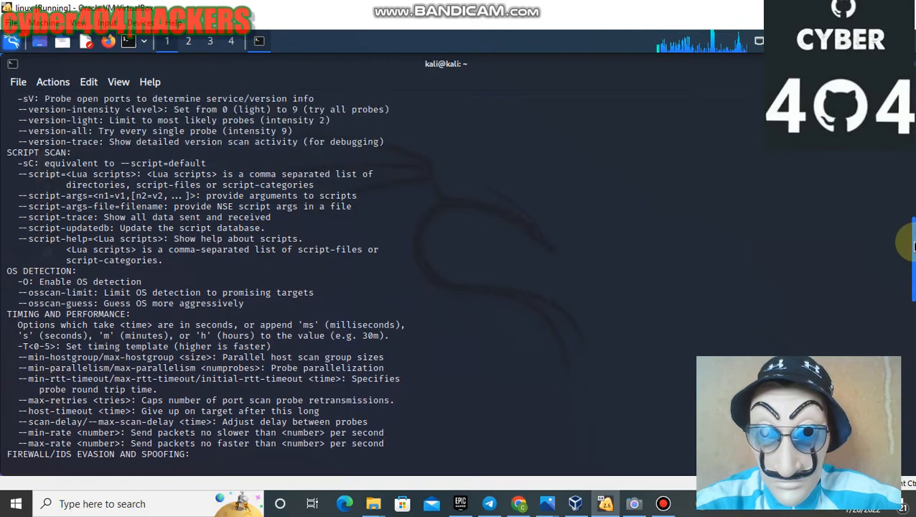
pyautogui.scroll(3)
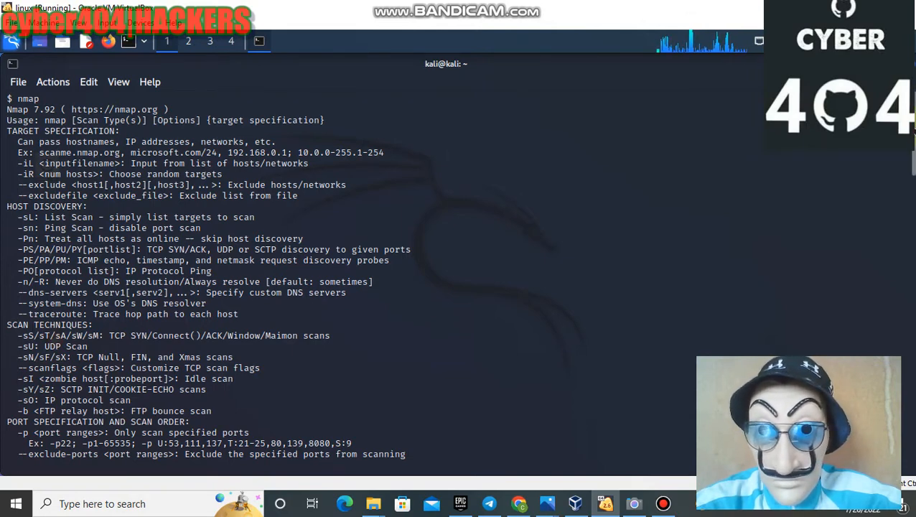
pyautogui.scroll(-3)
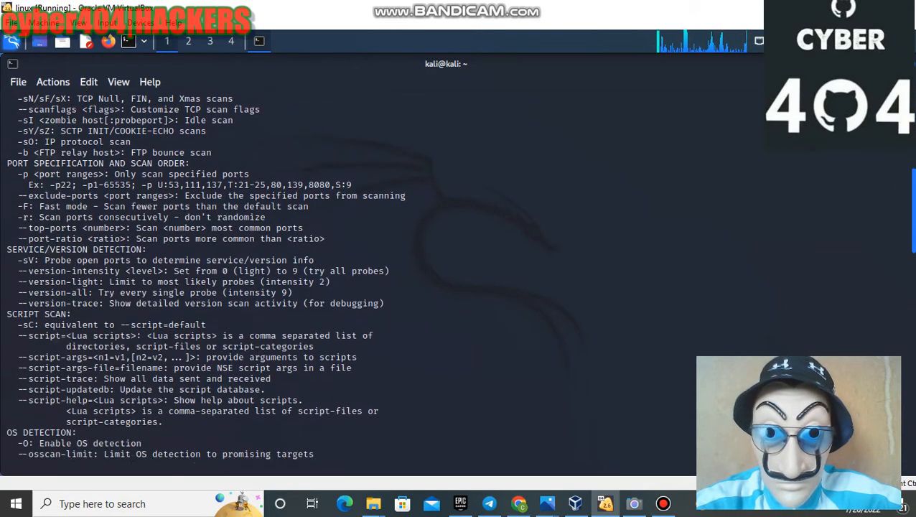
pyautogui.scroll(-3)
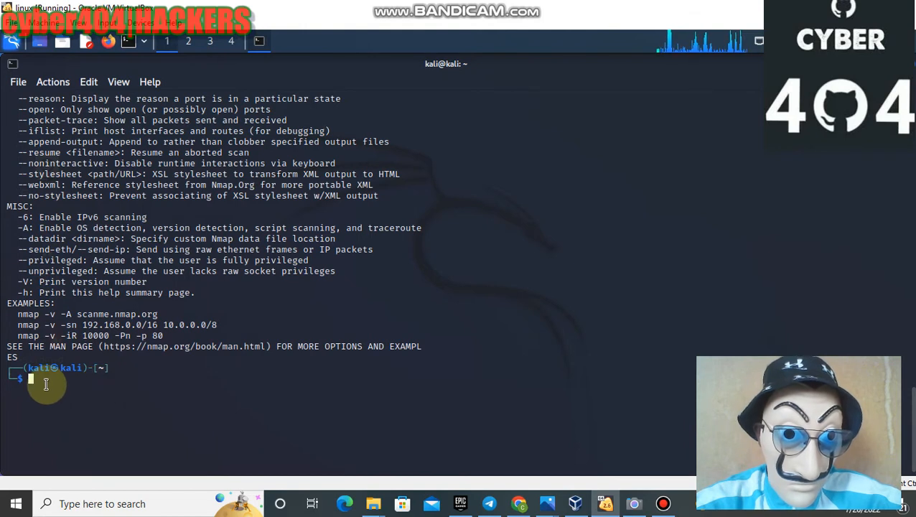
# Run 'nmap m.betting.co.zw' to scan the website's ports
pyautogui.write('nm')
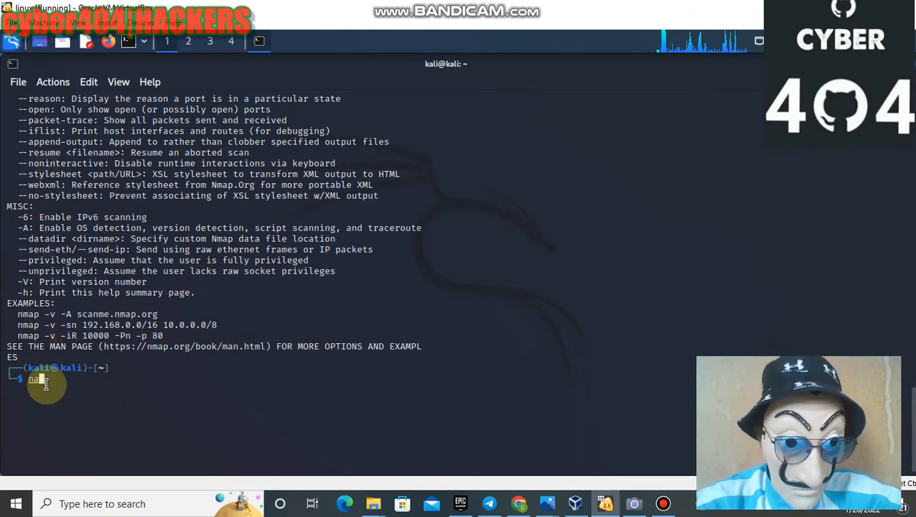
pyautogui.write('m.betting.co.zw')
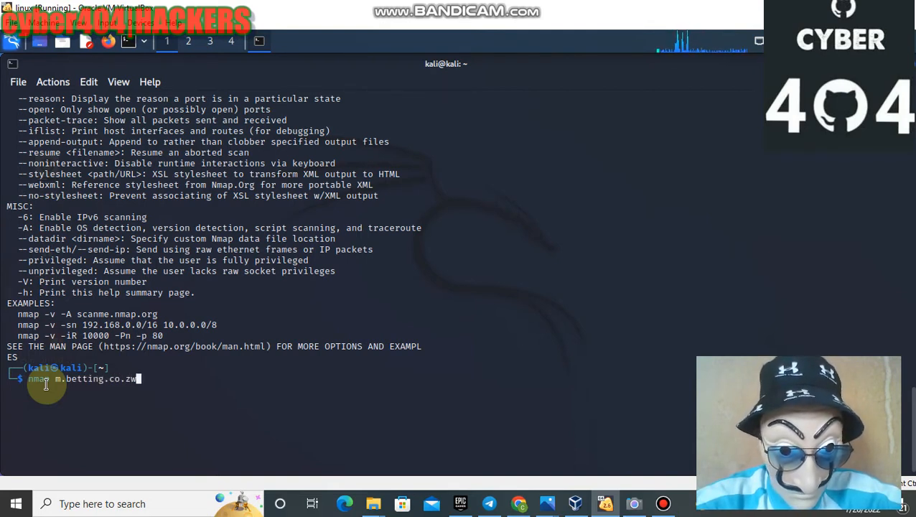
pyautogui.press('Return')
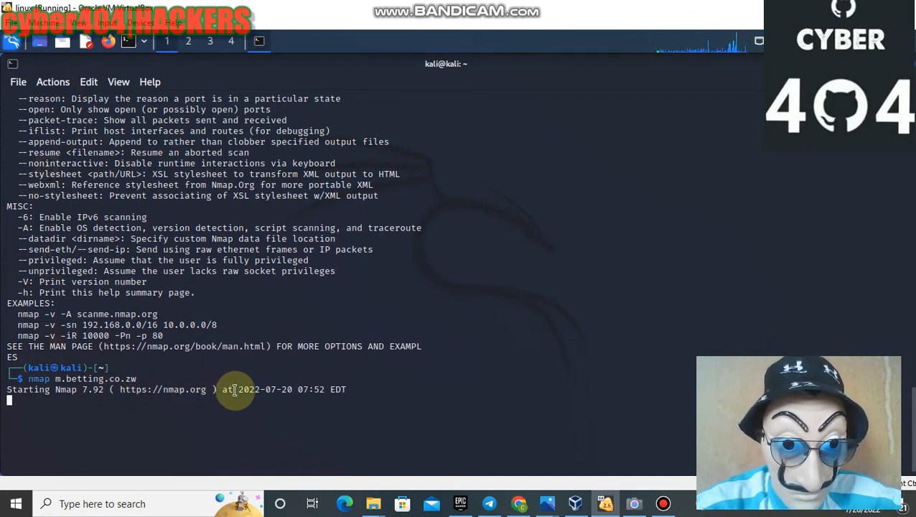
pyautogui.moveTo(253, 389)
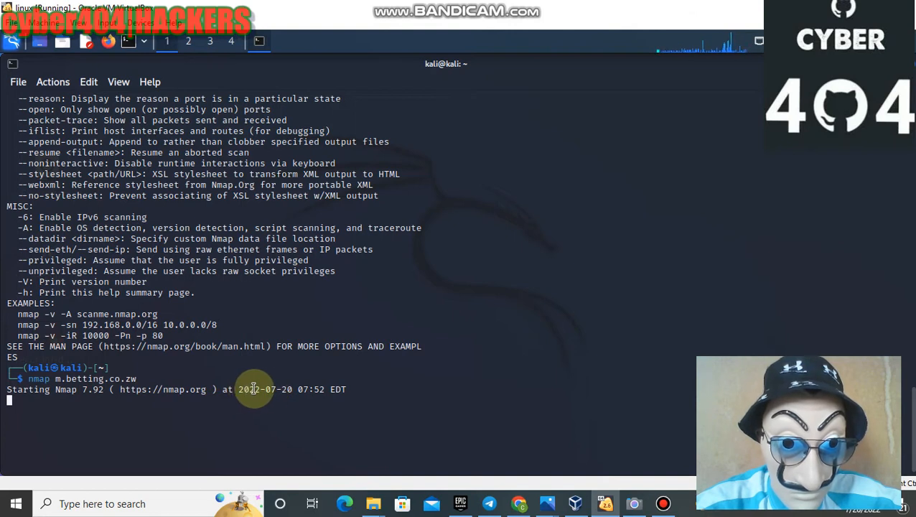
pyautogui.moveTo(289, 389)
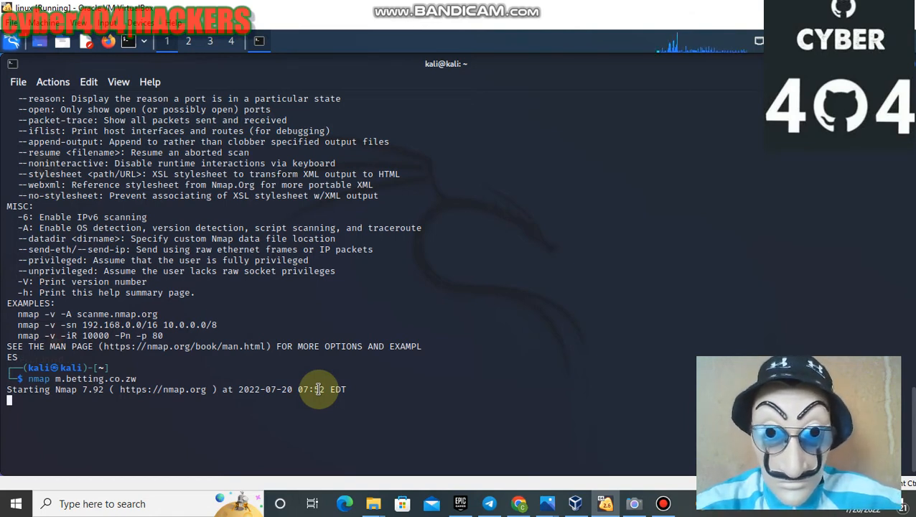
pyautogui.moveTo(320, 366)
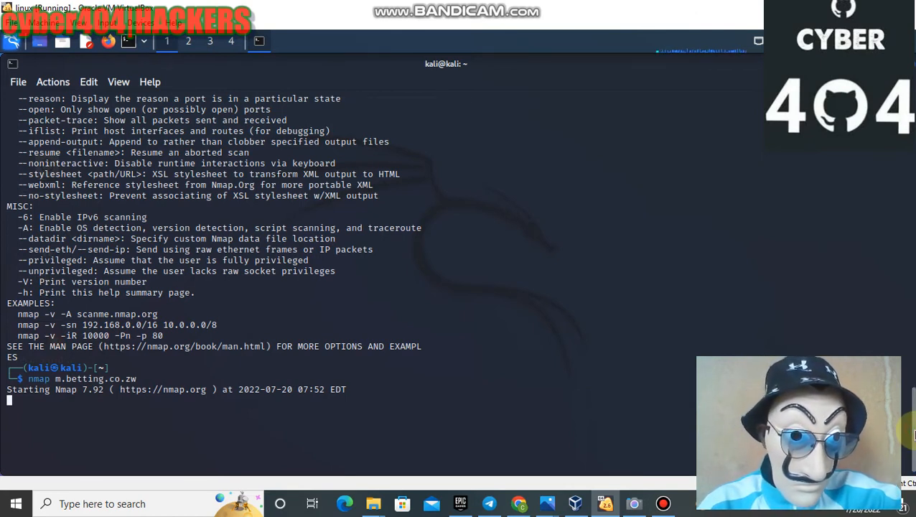
pyautogui.moveTo(315, 352)
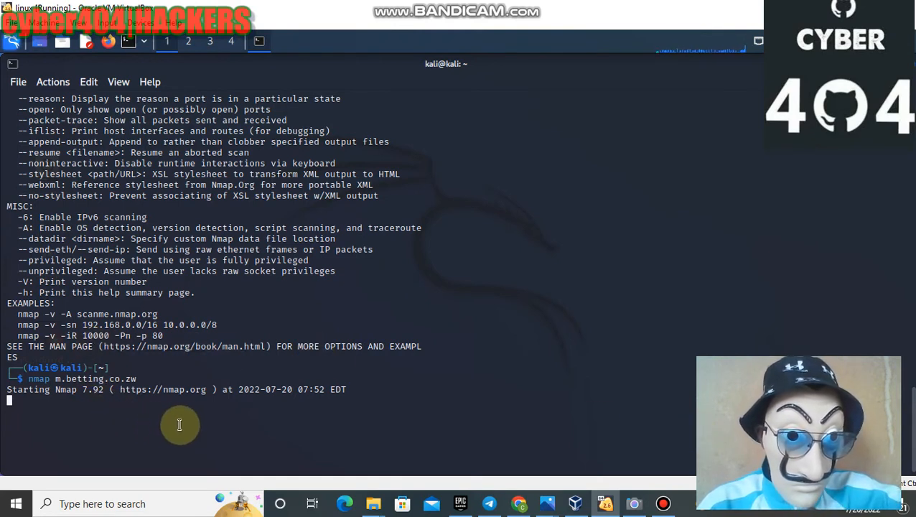
pyautogui.moveTo(158, 389)
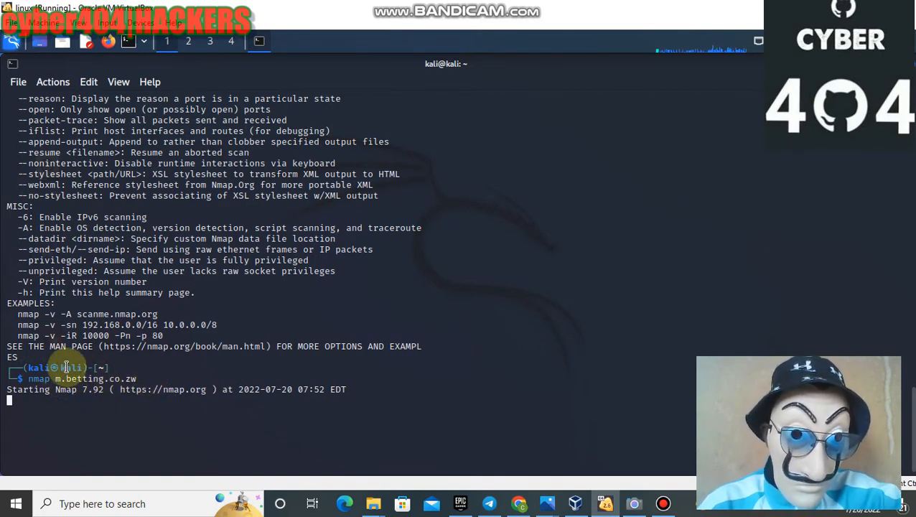
pyautogui.moveTo(902, 412)
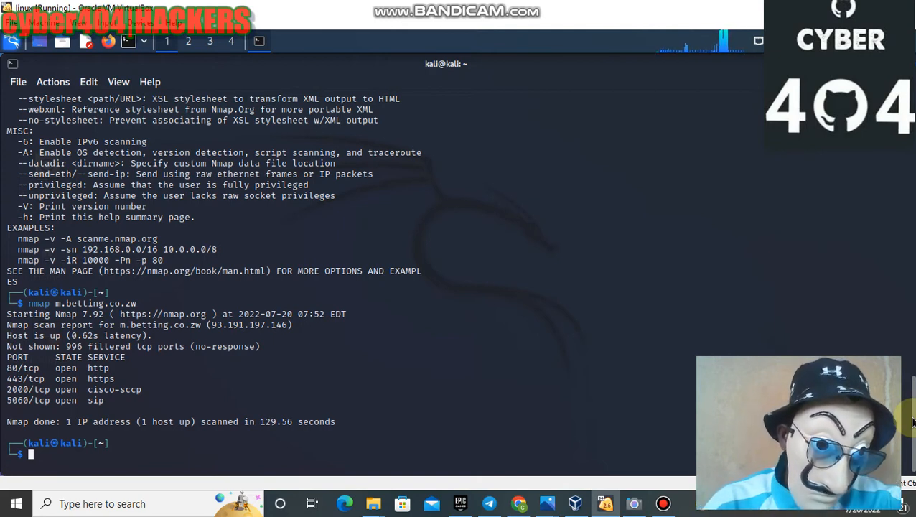
pyautogui.moveTo(330, 433)
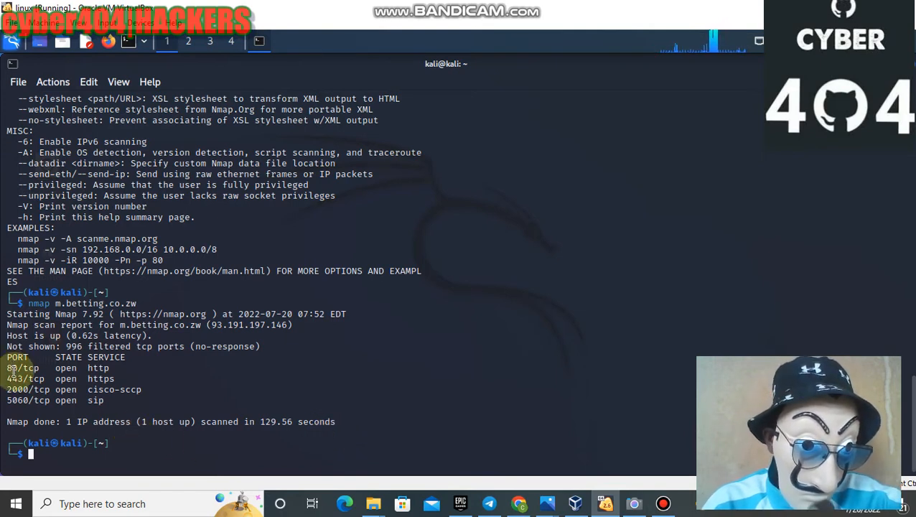
pyautogui.moveTo(22, 368)
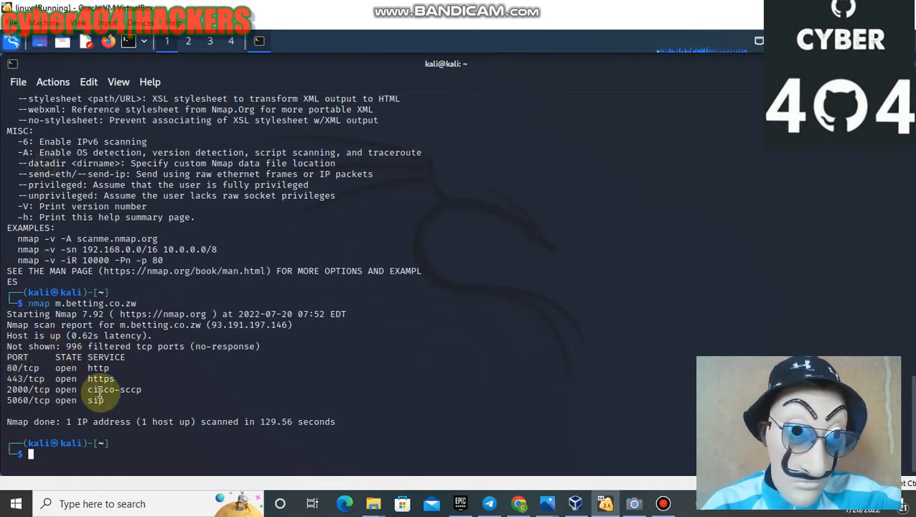
pyautogui.moveTo(86, 401)
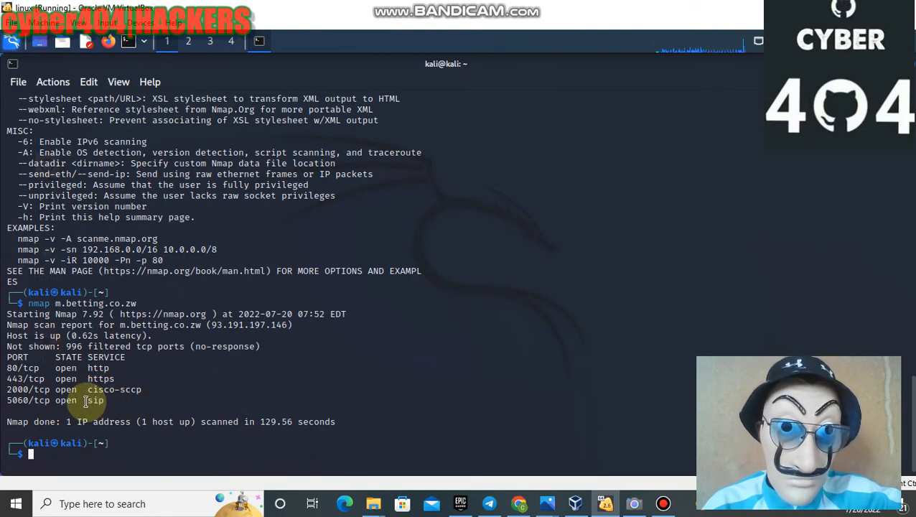